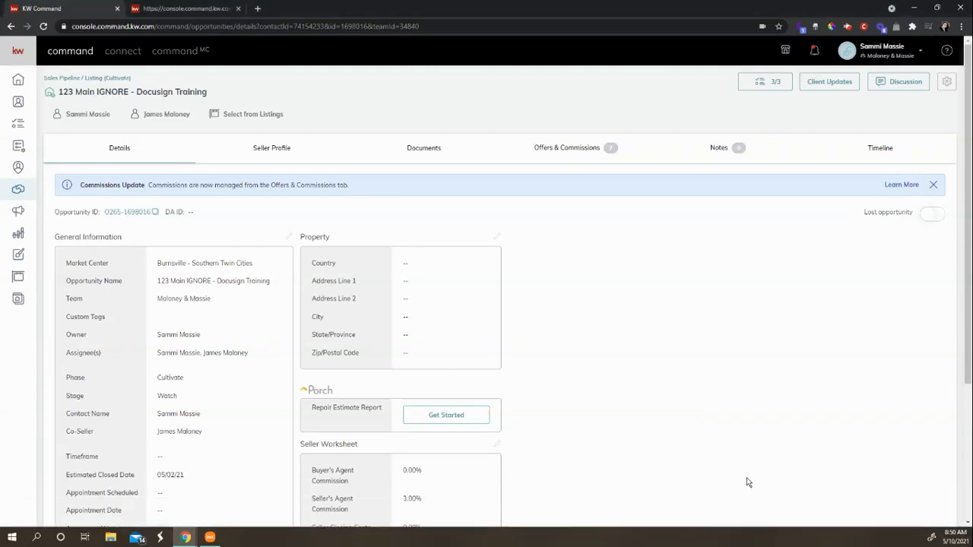
mouse_move(376, 393)
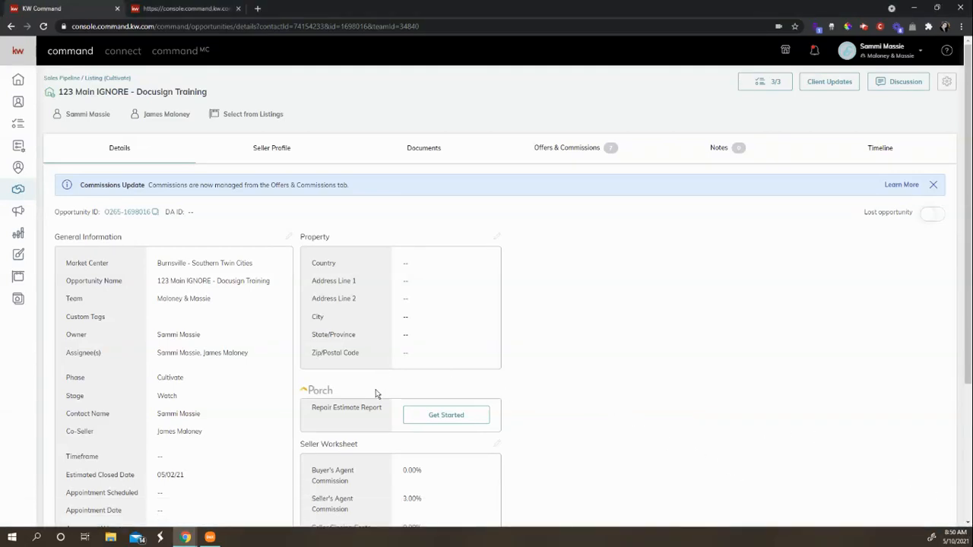
mouse_move(366, 312)
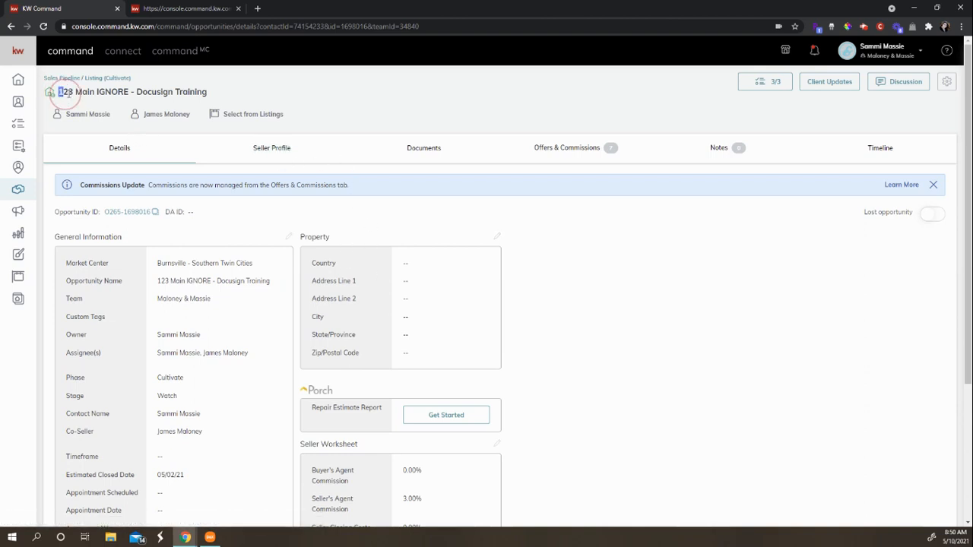
double_click(91, 91)
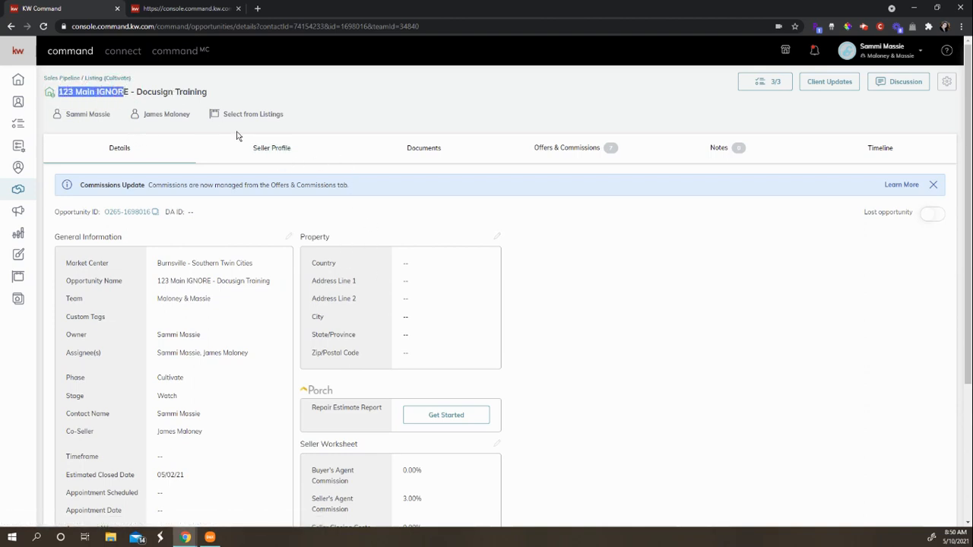
mouse_move(276, 218)
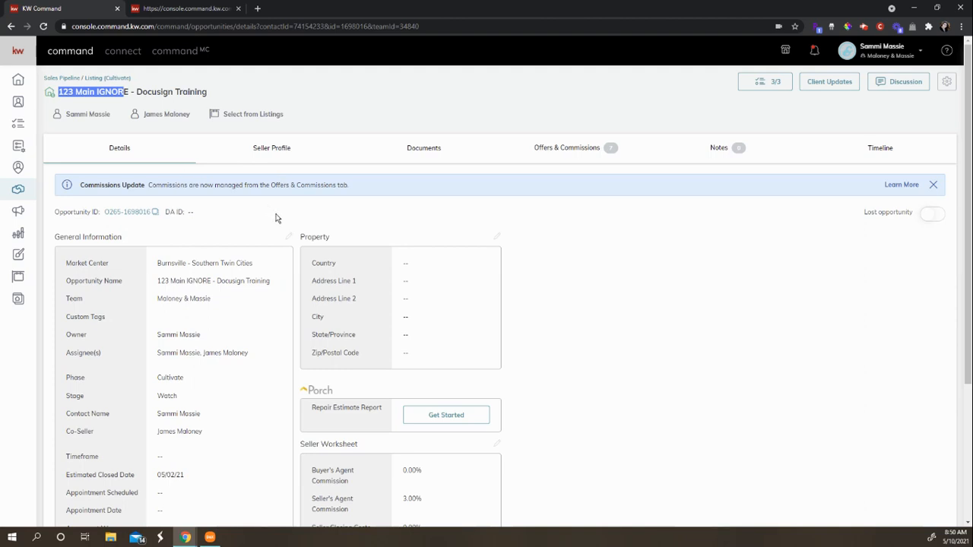
mouse_move(184, 336)
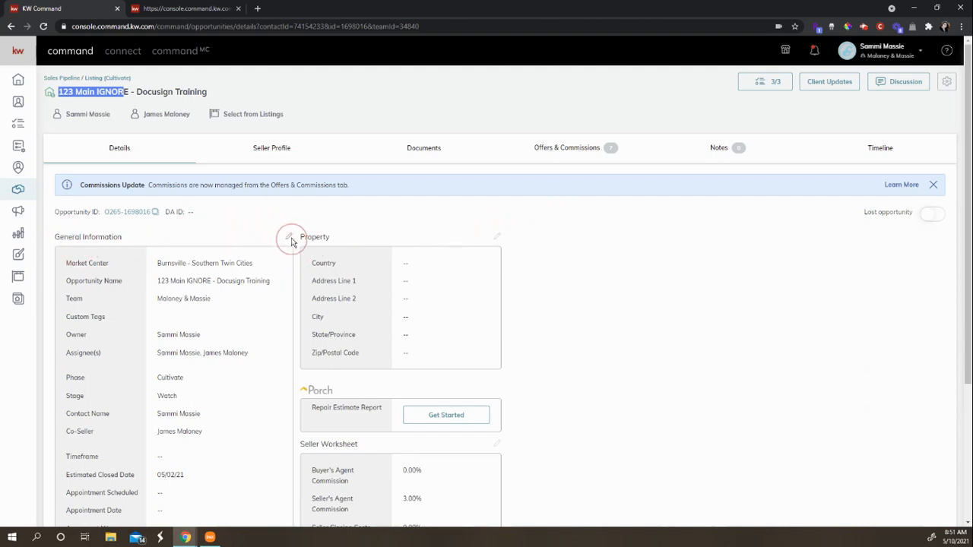
click(290, 237)
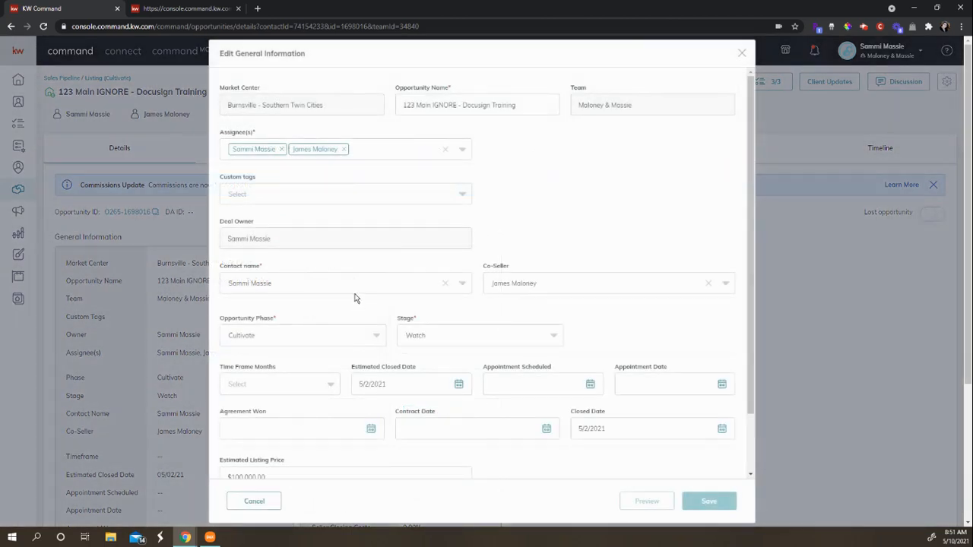
click(476, 105)
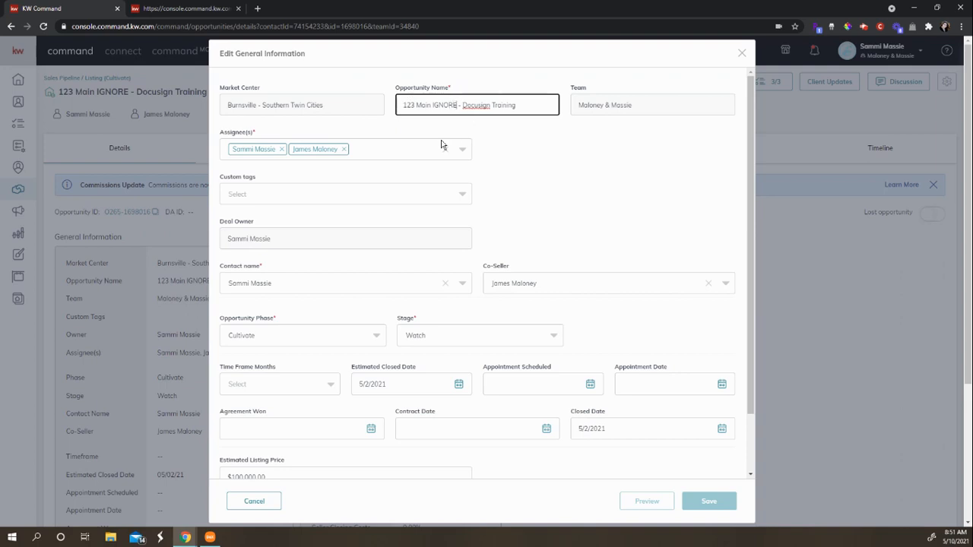
mouse_move(557, 135)
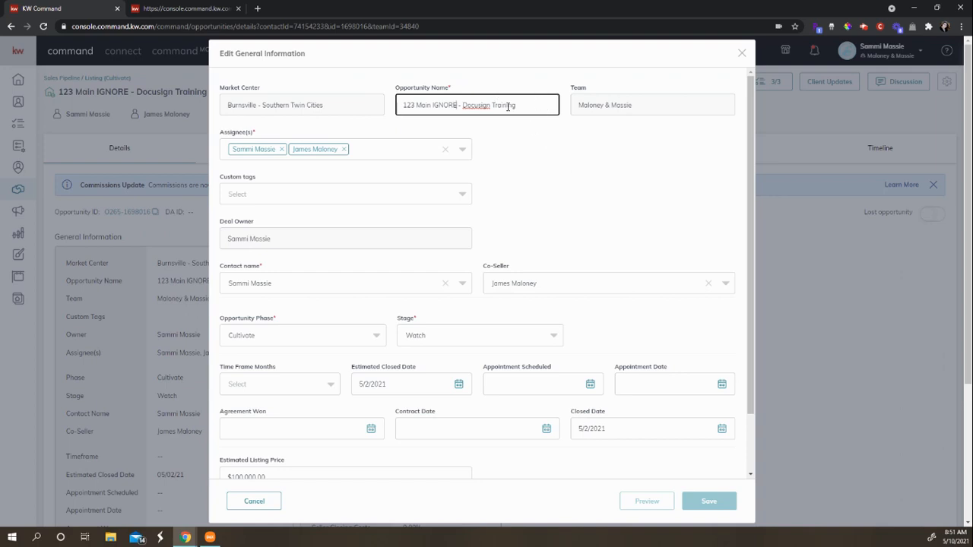
mouse_move(489, 135)
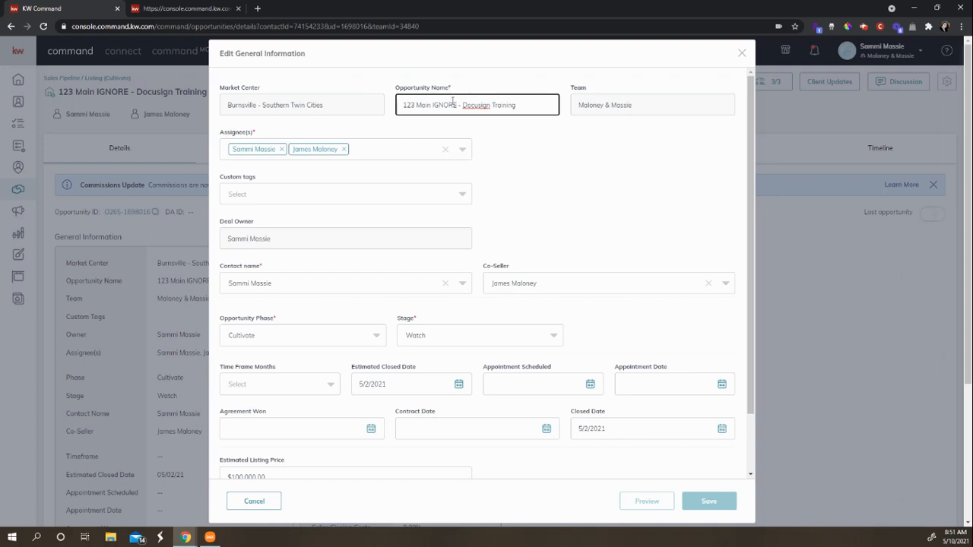
double_click(428, 105)
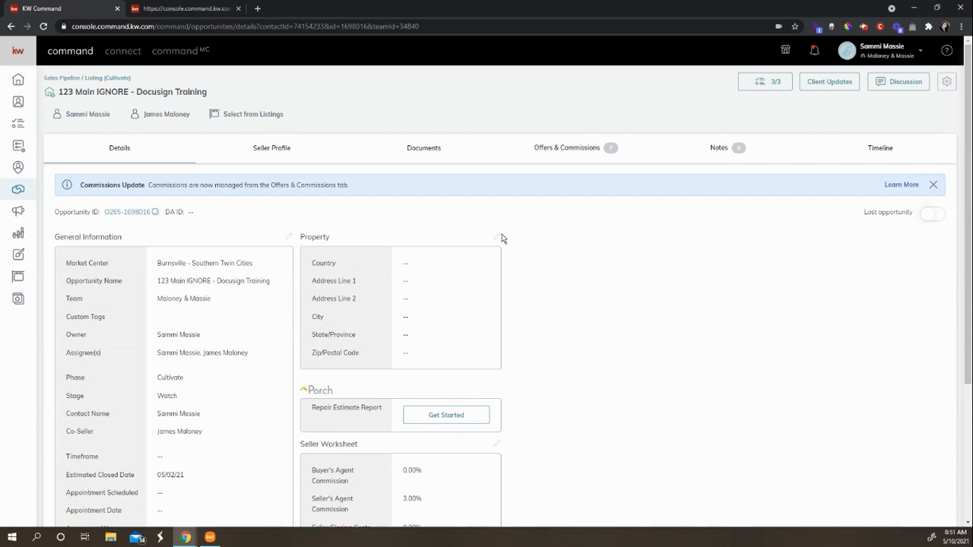
mouse_move(500, 241)
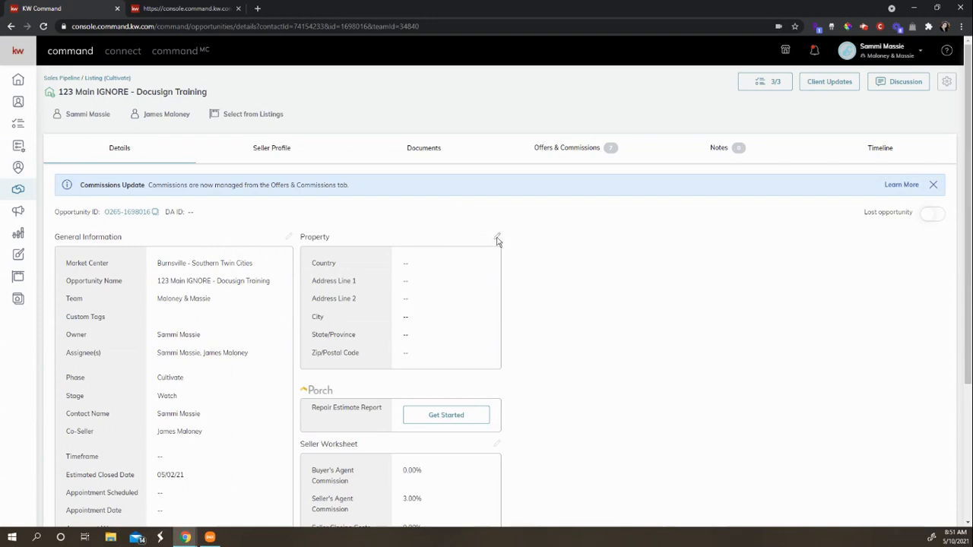
mouse_move(301, 242)
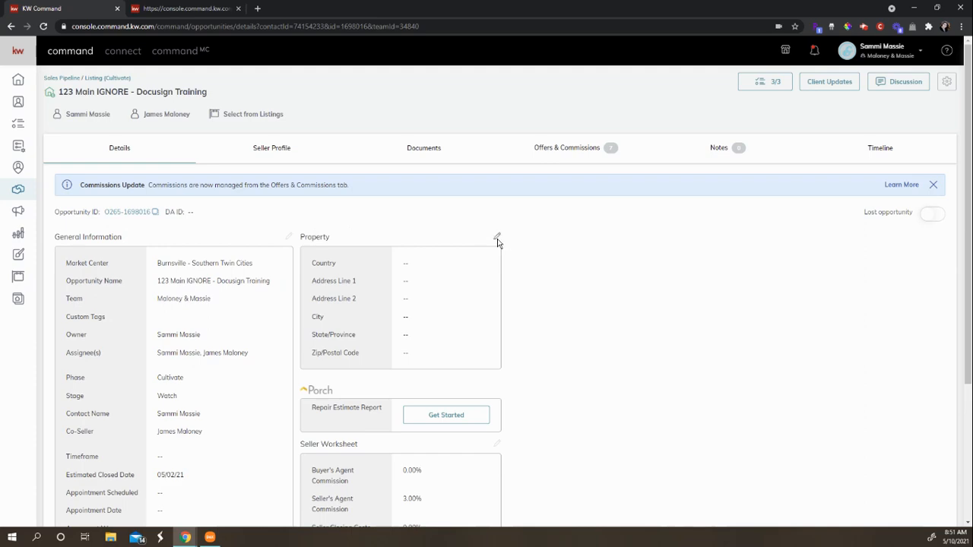
click(497, 236)
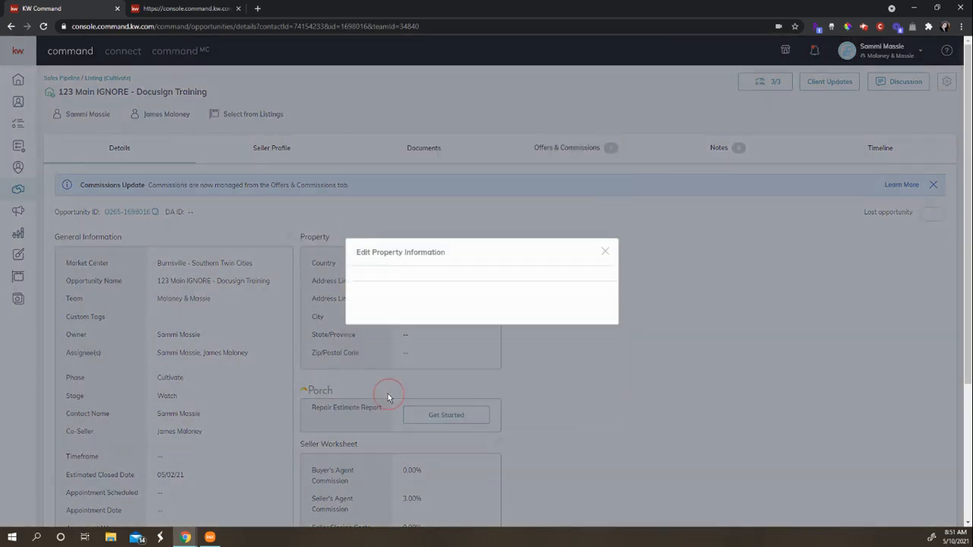
click(605, 252)
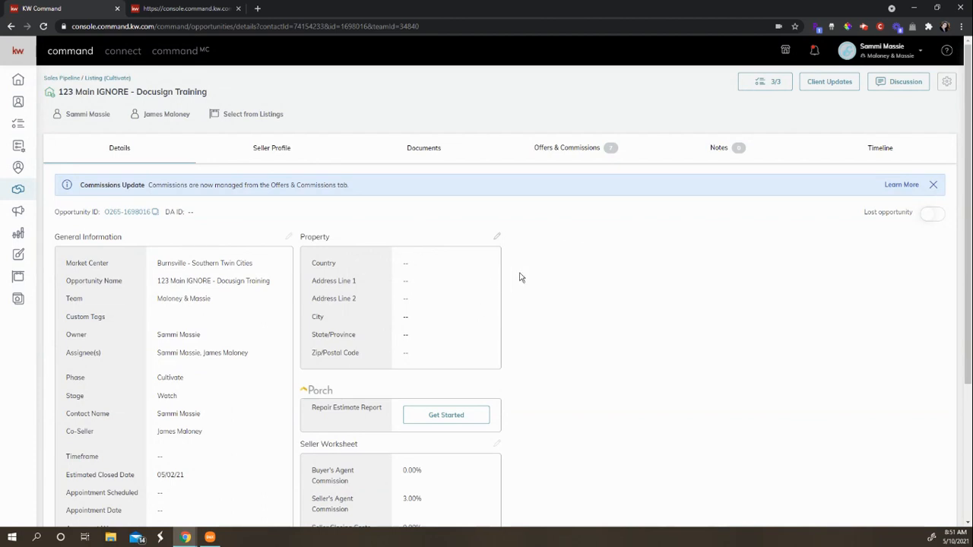
mouse_move(658, 248)
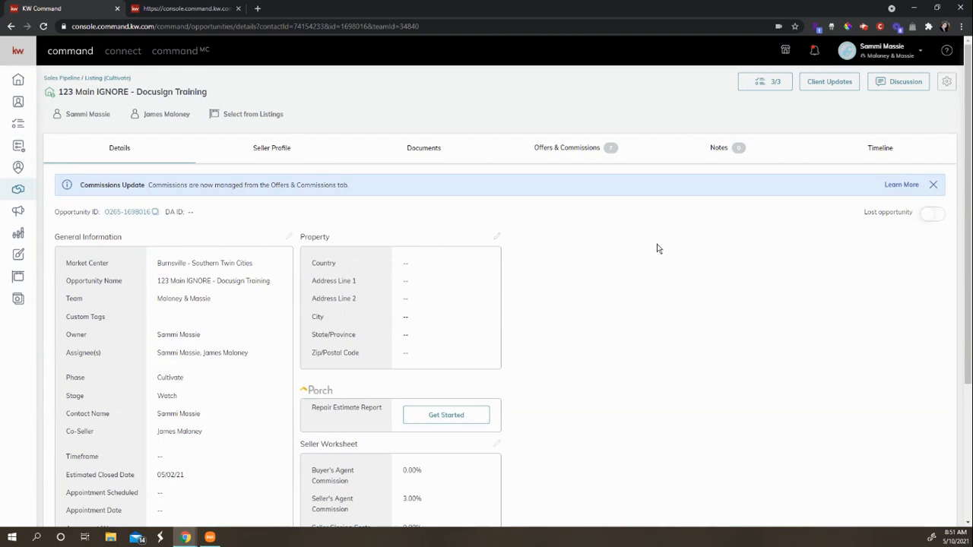